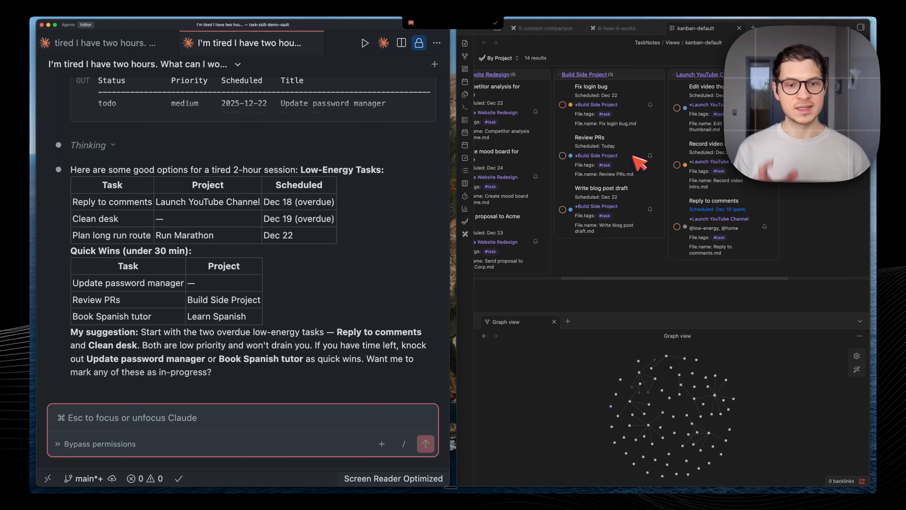
# Browse the project-grouped TaskNotes kanban board in Obsidian
pyautogui.hscroll(-3)
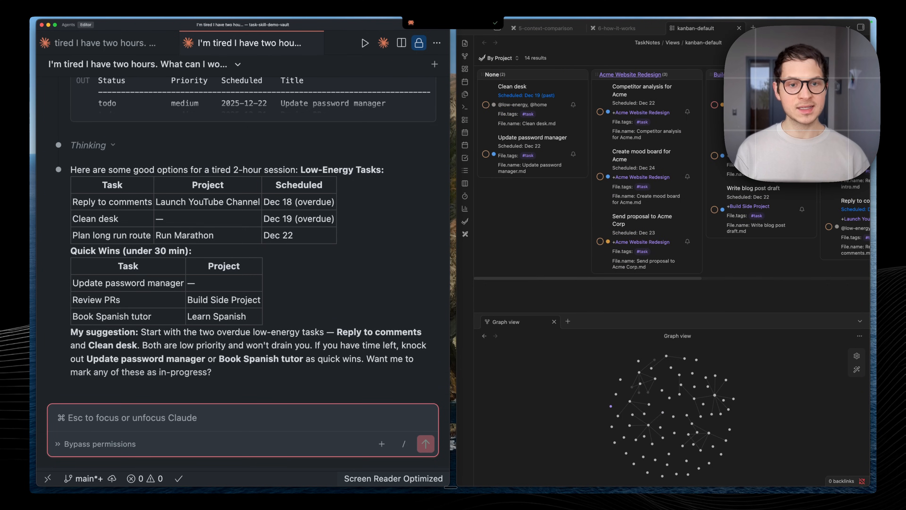
pyautogui.click(122, 28)
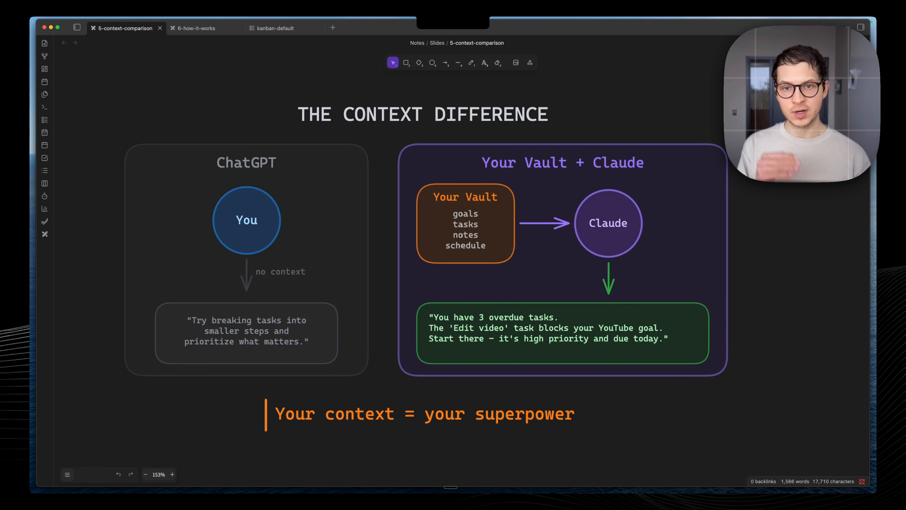
pyautogui.moveTo(540, 192)
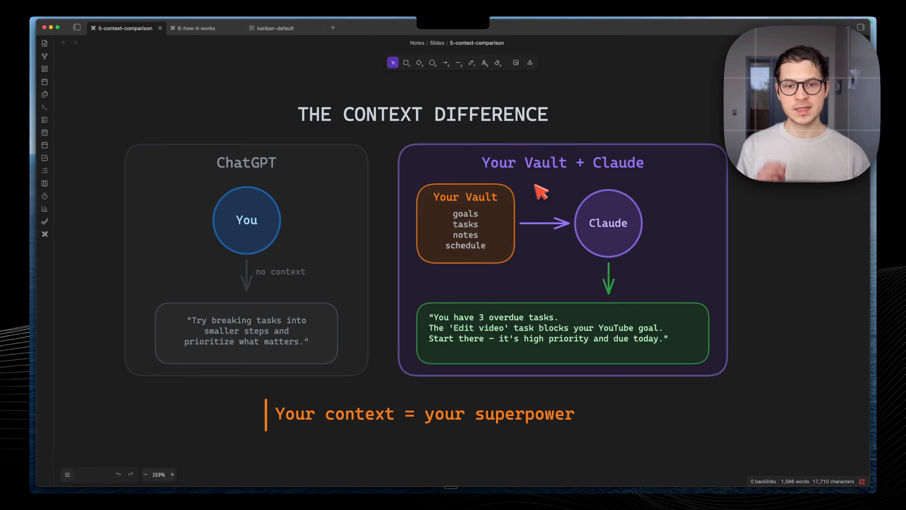
pyautogui.moveTo(474, 240)
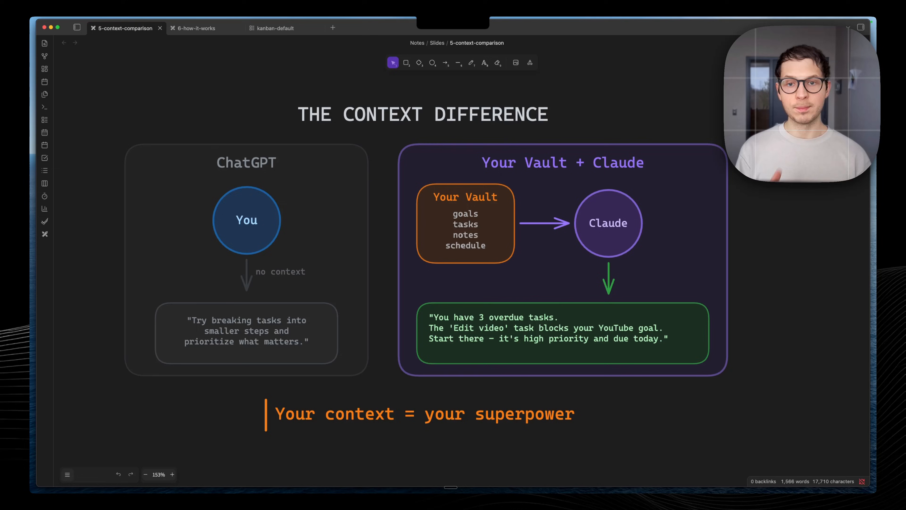
pyautogui.scroll(3)
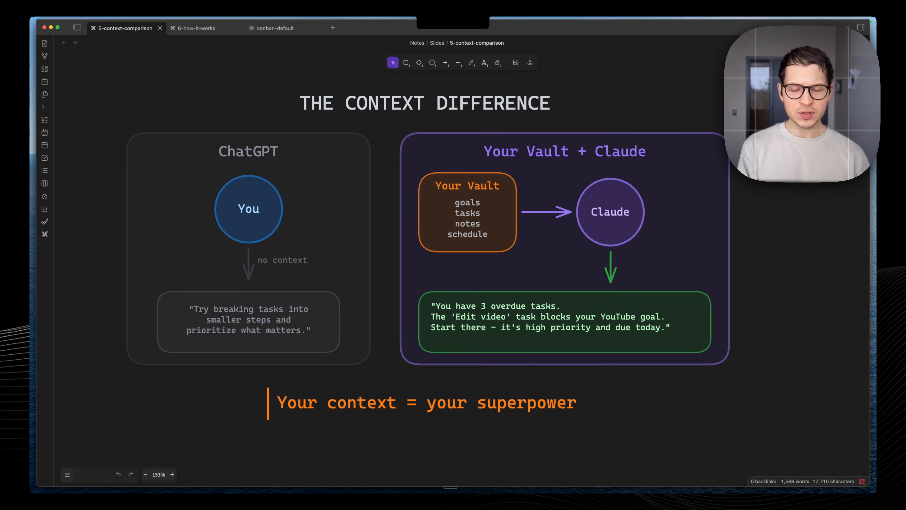
pyautogui.moveTo(566, 245)
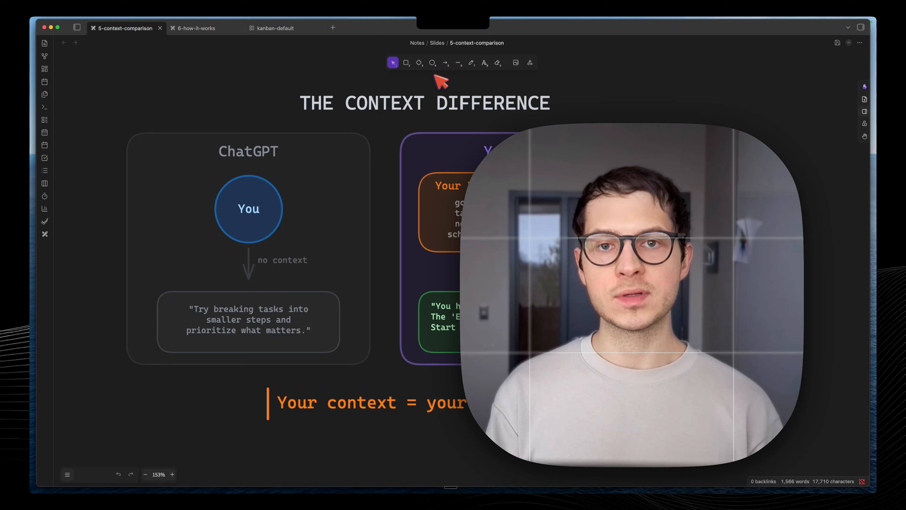
pyautogui.click(272, 27)
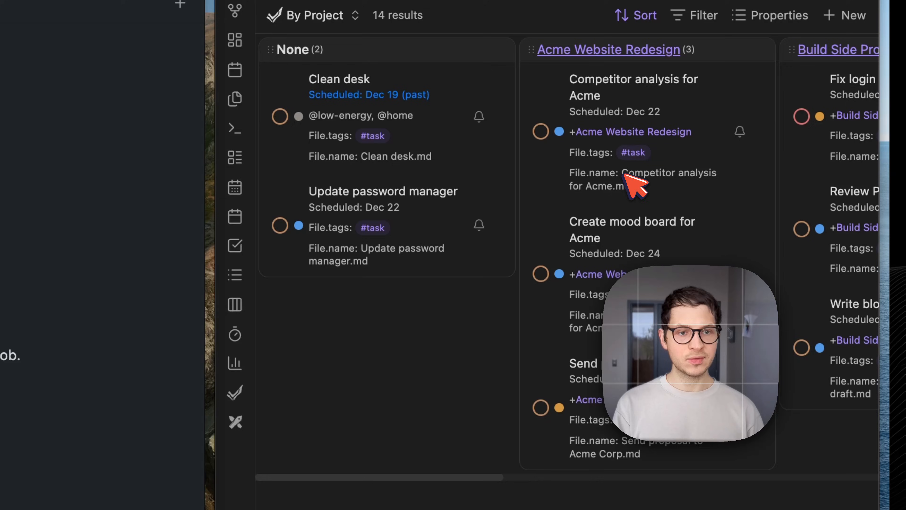
# Switch the kanban board's view from 'By Project' to 'By Status'
pyautogui.click(312, 15)
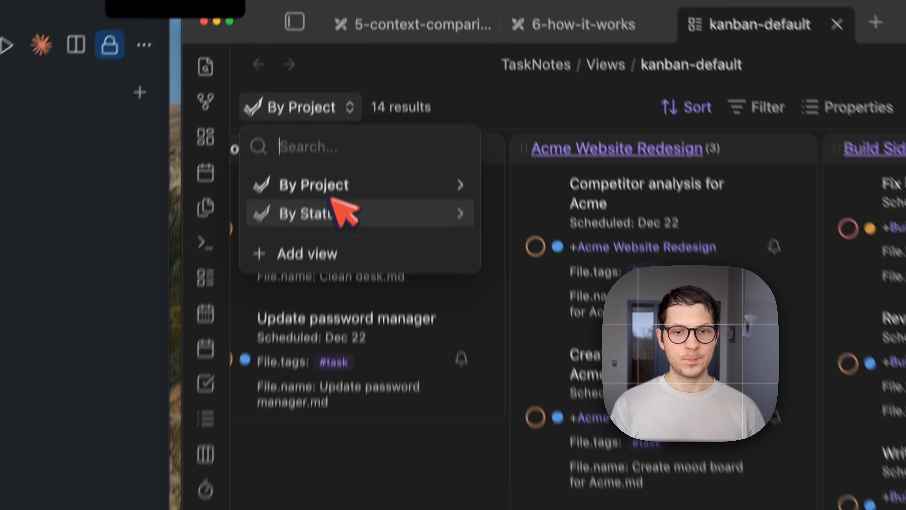
pyautogui.click(300, 213)
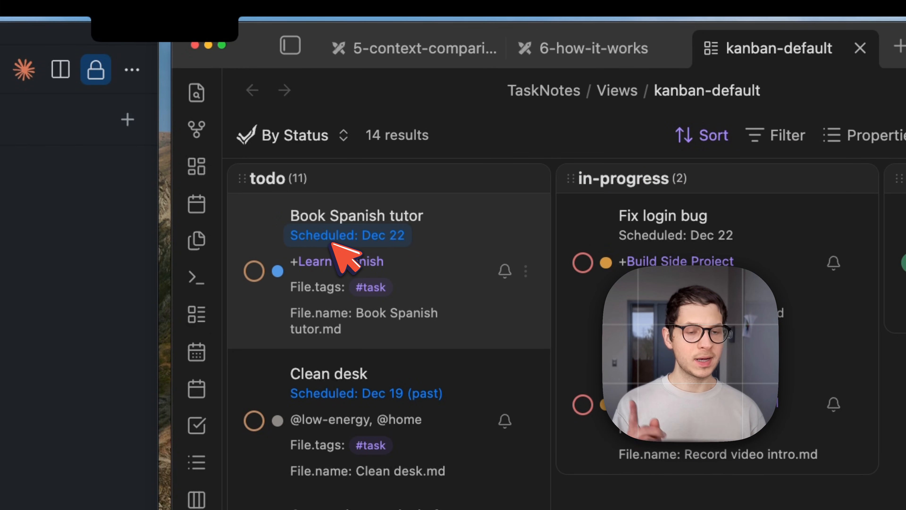
pyautogui.click(292, 46)
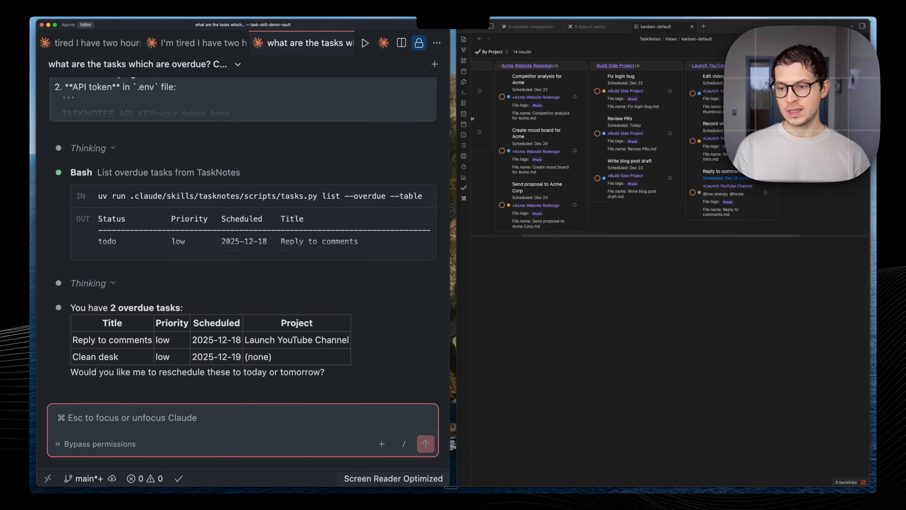
pyautogui.moveTo(111, 399)
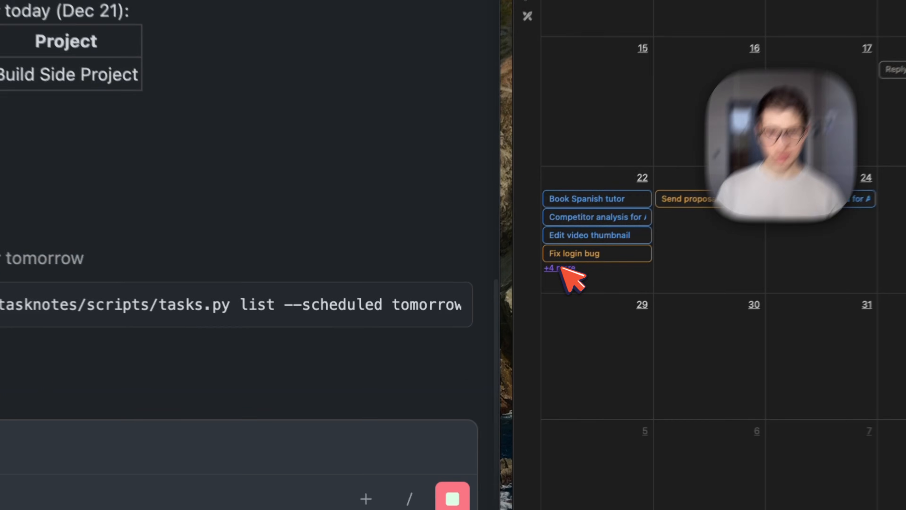
pyautogui.click(558, 267)
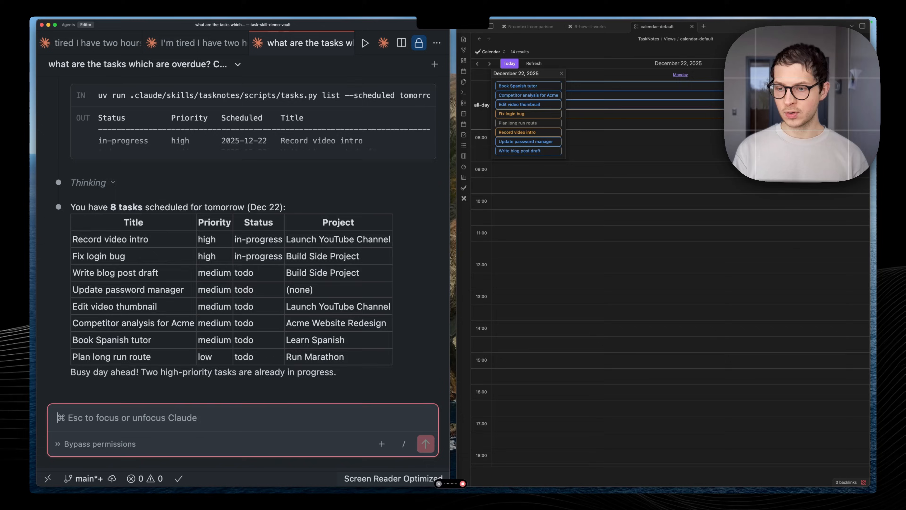
# Ask Claude to plan tomorrow and answer that peak energy is 'Morning (9am-12pm)'
pyautogui.click(426, 444)
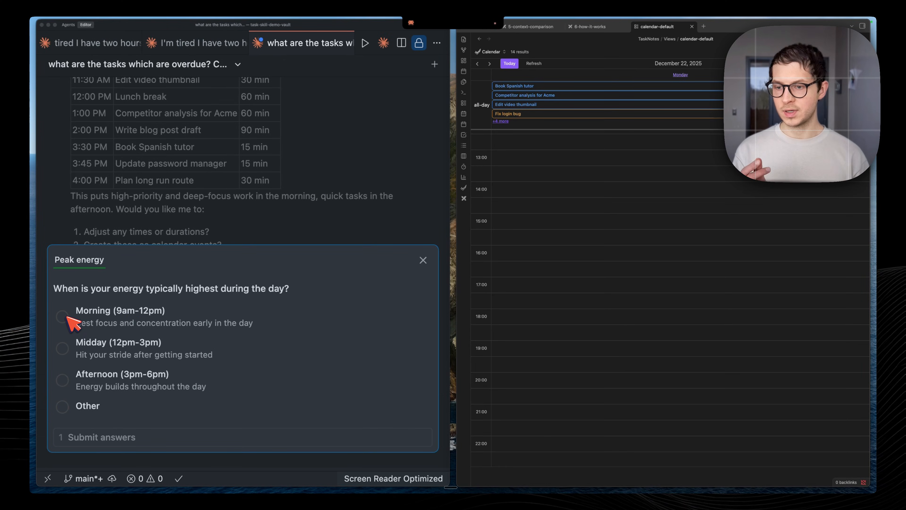
pyautogui.click(62, 317)
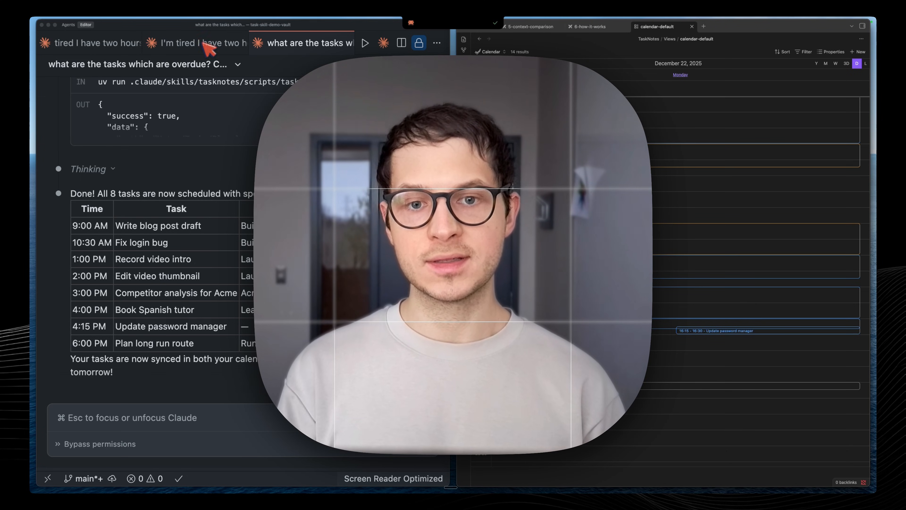
pyautogui.moveTo(596, 46)
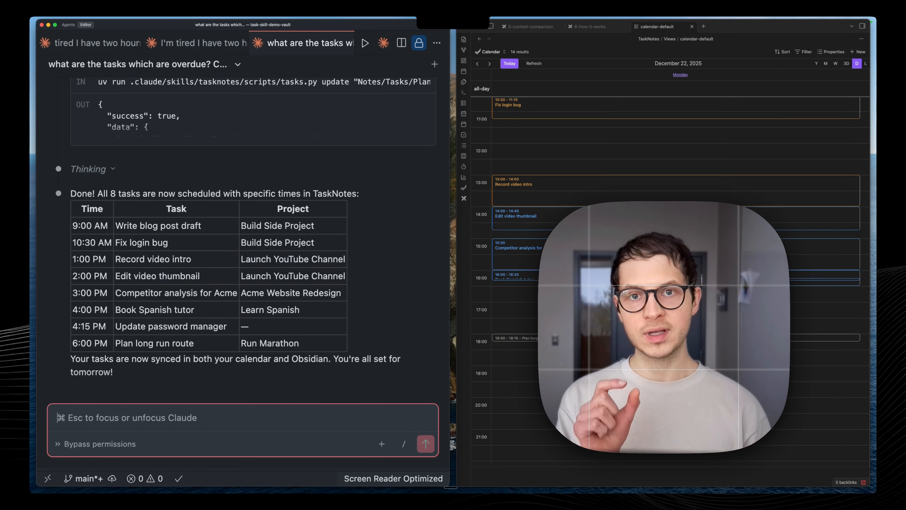
pyautogui.moveTo(173, 417)
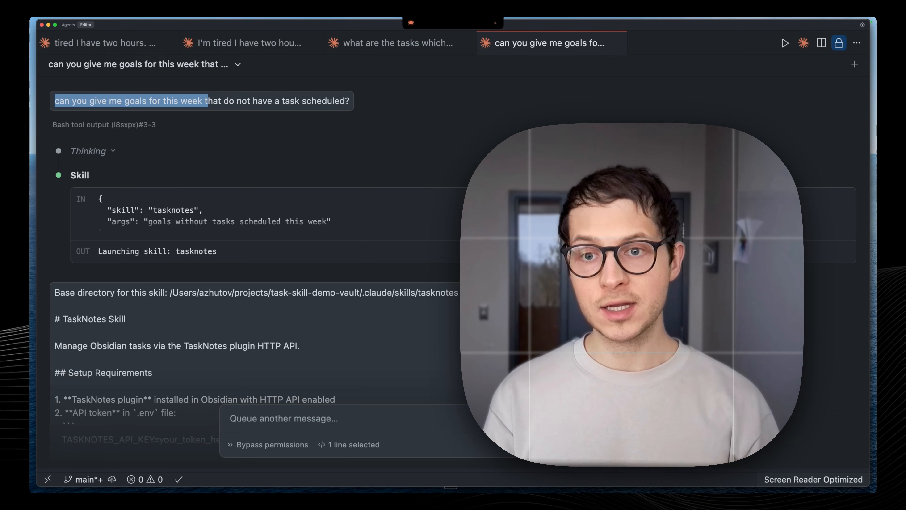
# Scroll through Claude's report of this week's goals lacking scheduled tasks
pyautogui.scroll(-3)
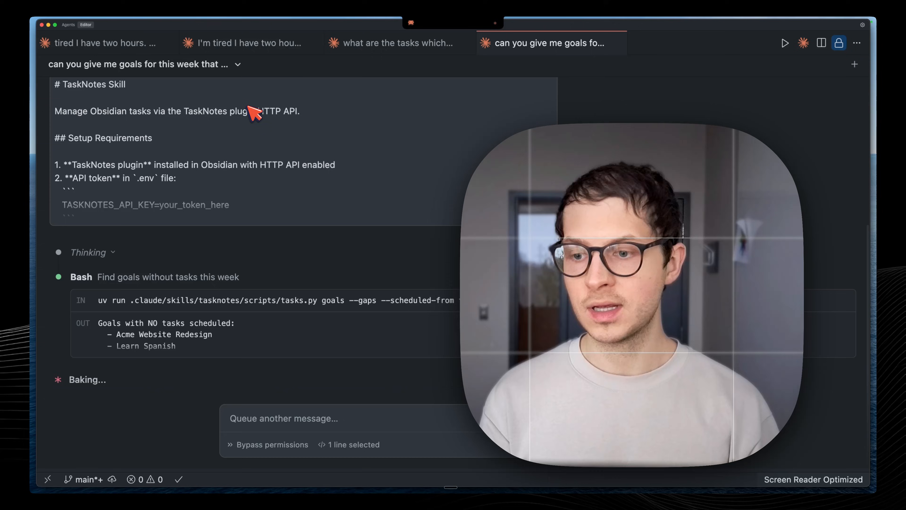
pyautogui.scroll(-3)
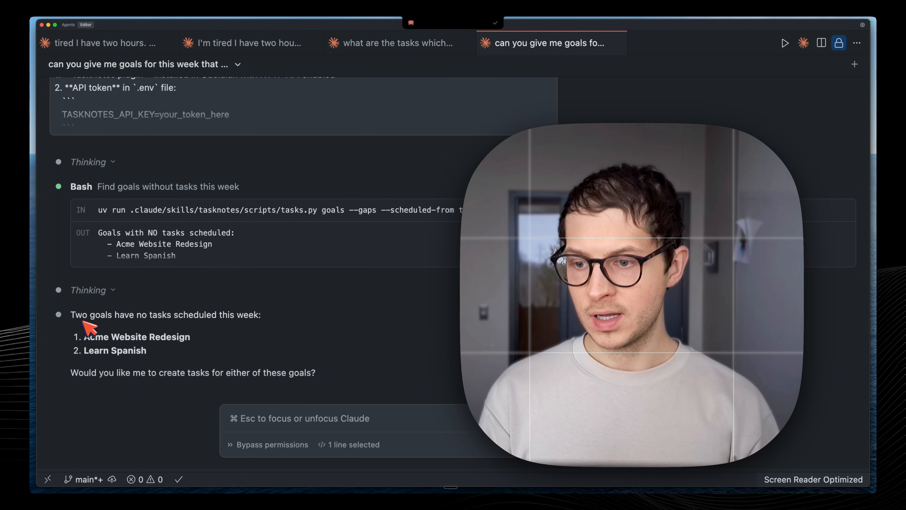
pyautogui.moveTo(231, 222)
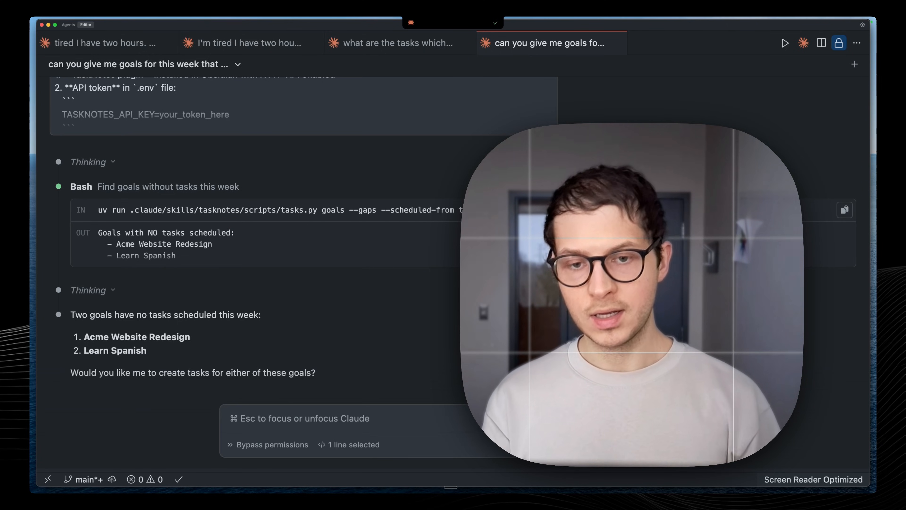
pyautogui.moveTo(139, 255)
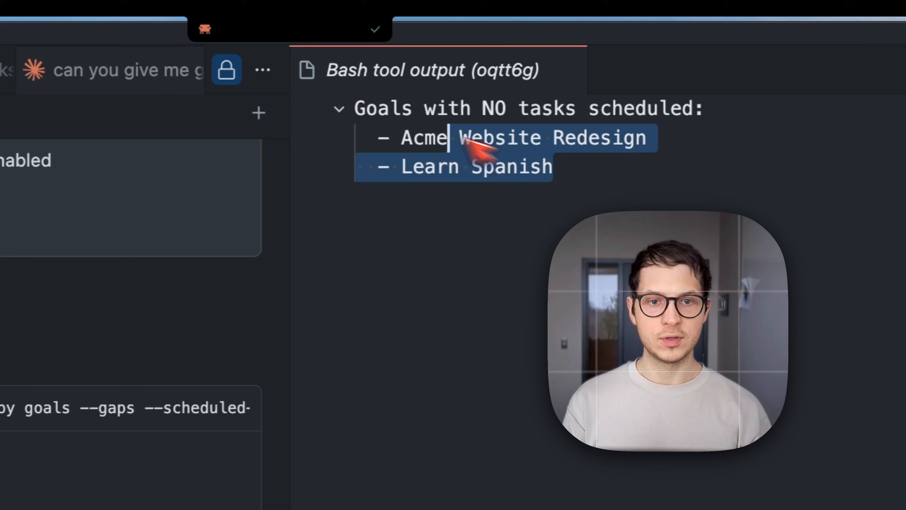
# Ask Claude to create a Learn Spanish task tonight at 8pm for one hour
pyautogui.click(463, 70)
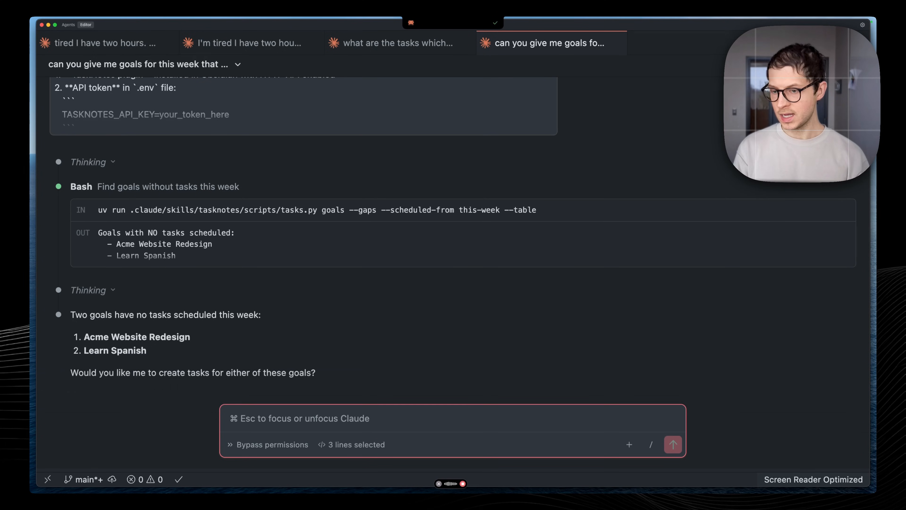
pyautogui.click(673, 444)
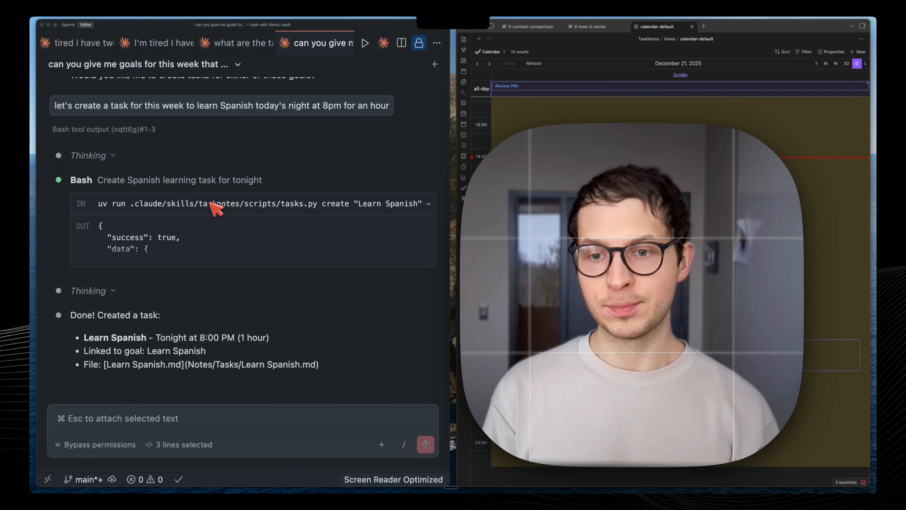
pyautogui.moveTo(296, 355)
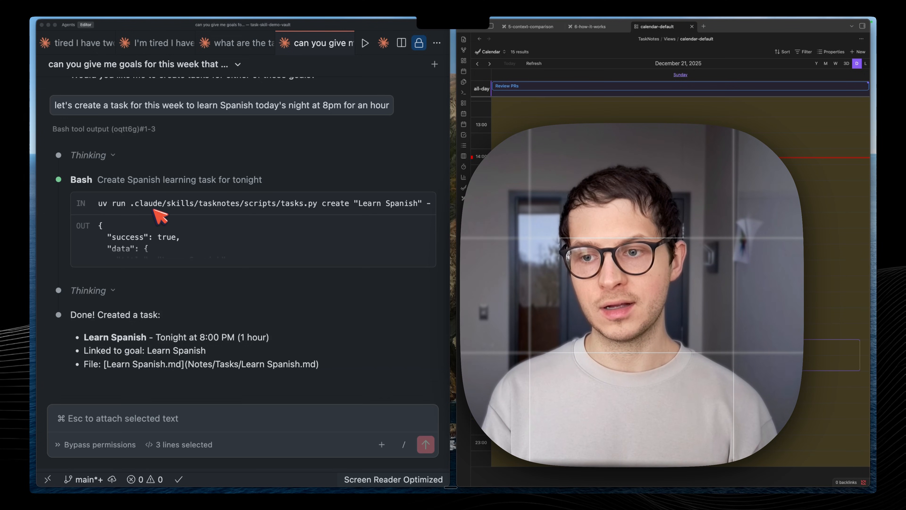
pyautogui.moveTo(182, 207)
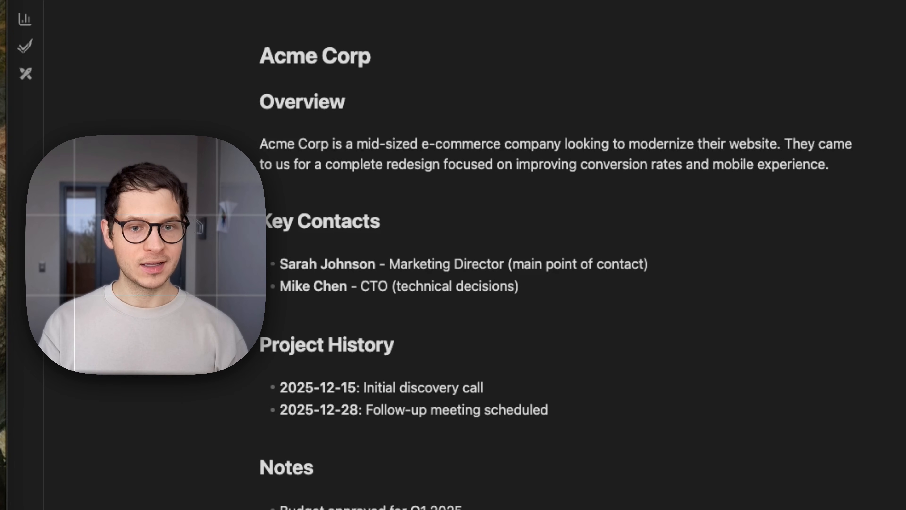
# Read Claude's Acme Corp summary of goals, requirements, action items and the Dec 28 meeting
pyautogui.scroll(-3)
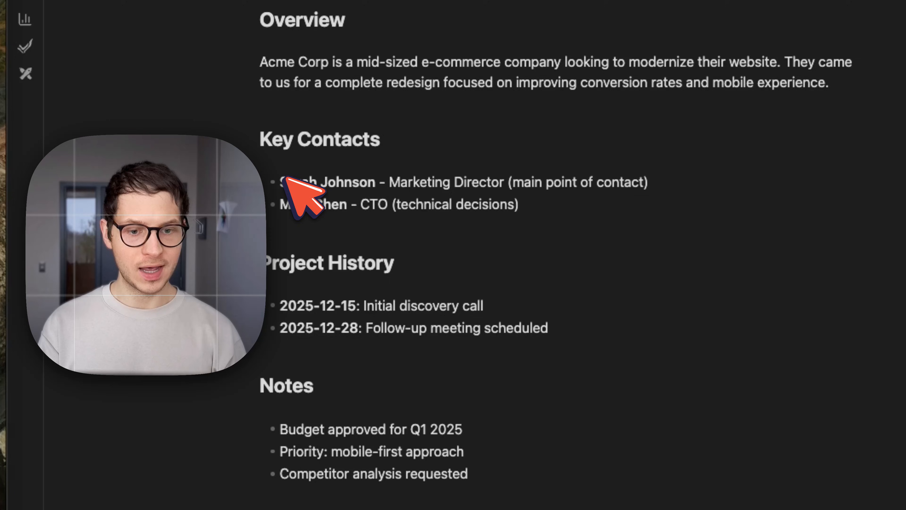
pyautogui.scroll(3)
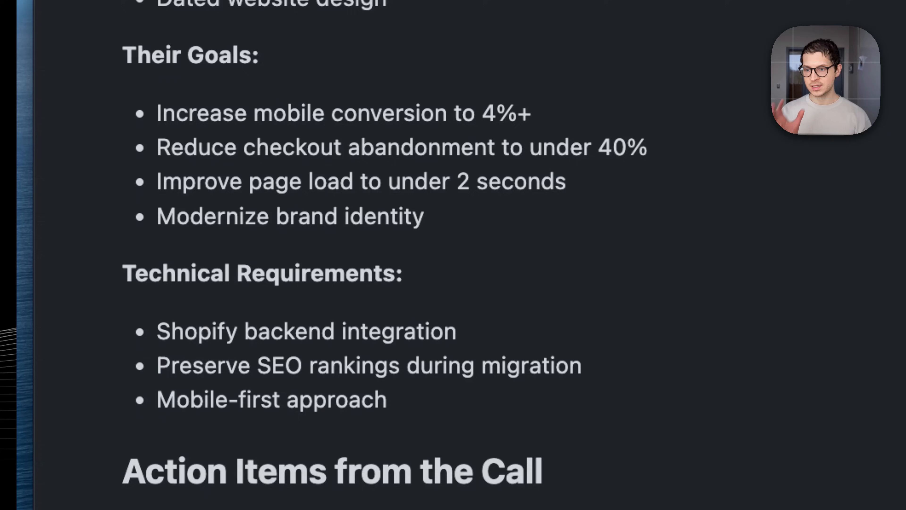
pyautogui.scroll(-3)
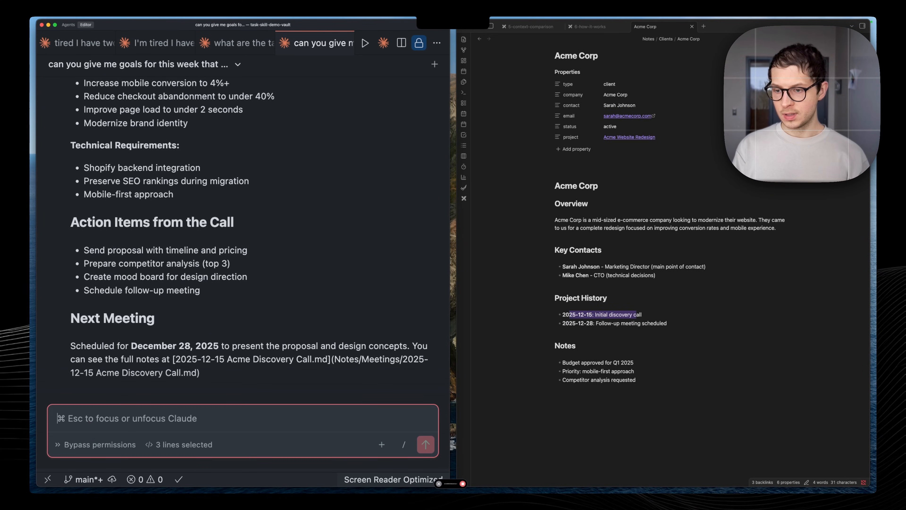
# Ask Claude what key questions the Acme proposal must address and read its list
pyautogui.click(425, 445)
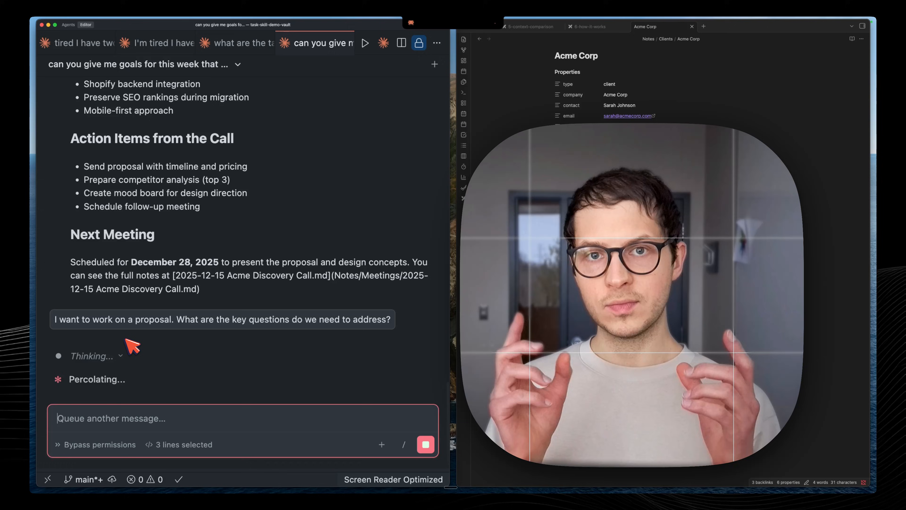
pyautogui.moveTo(153, 303)
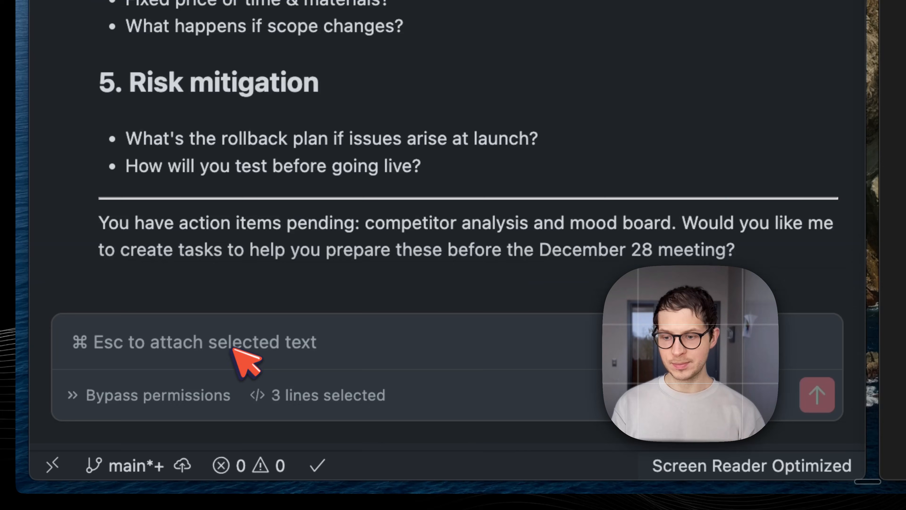
pyautogui.scroll(3)
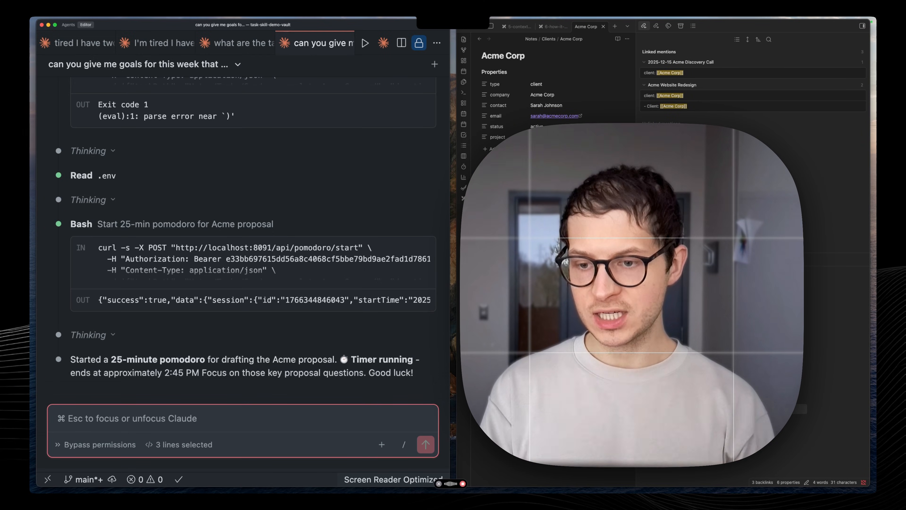
# Review this week's Focus Time statistics in the TaskNotes stats view
pyautogui.click(425, 444)
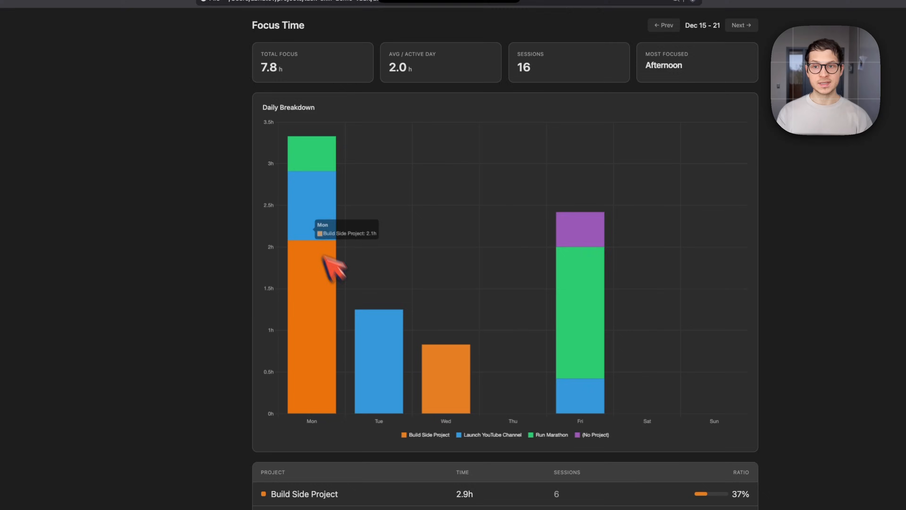
pyautogui.scroll(-3)
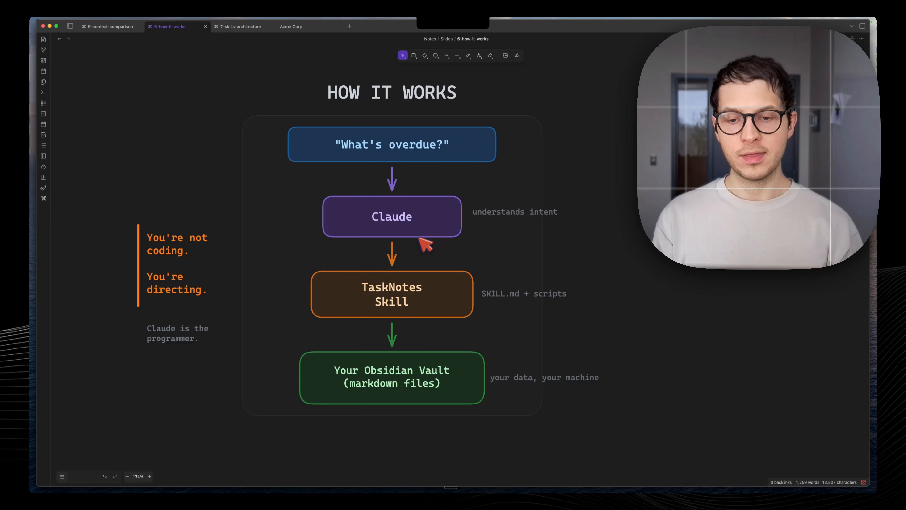
pyautogui.moveTo(423, 244)
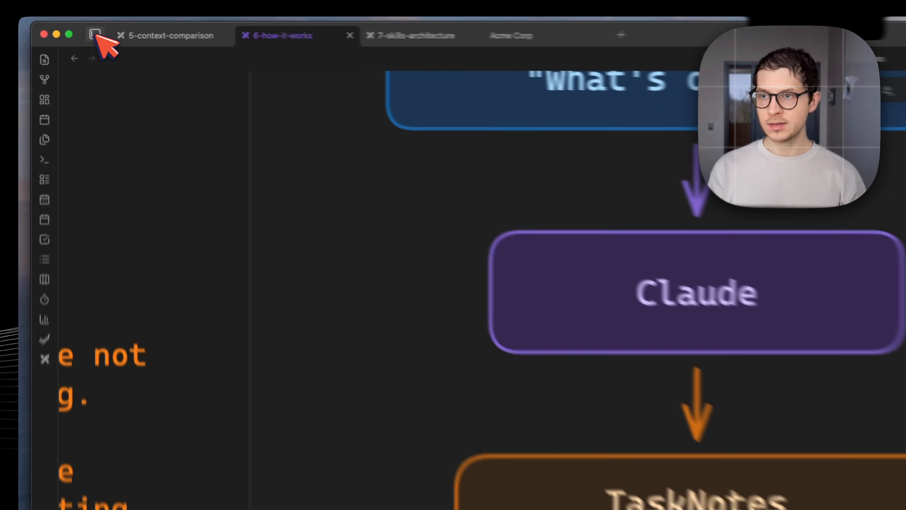
# Toggle Obsidian's left sidebar to present the How It Works diagram
pyautogui.click(93, 35)
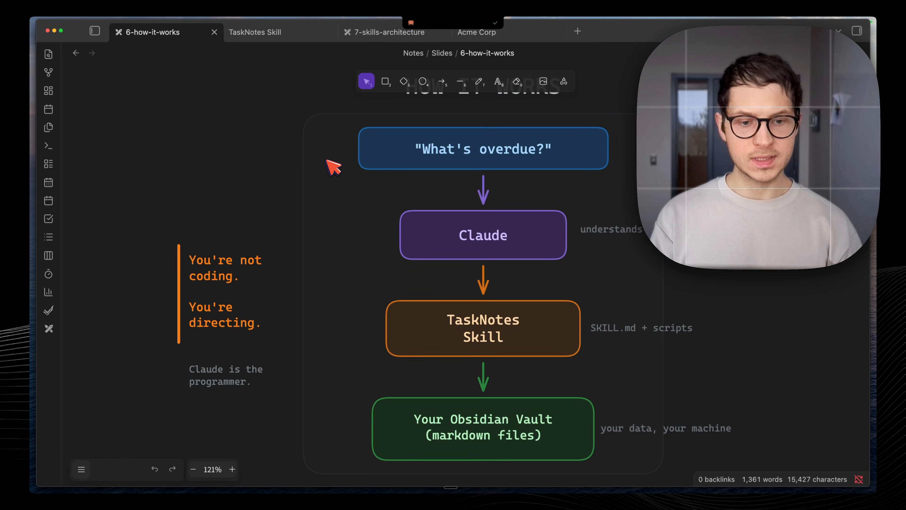
pyautogui.click(256, 32)
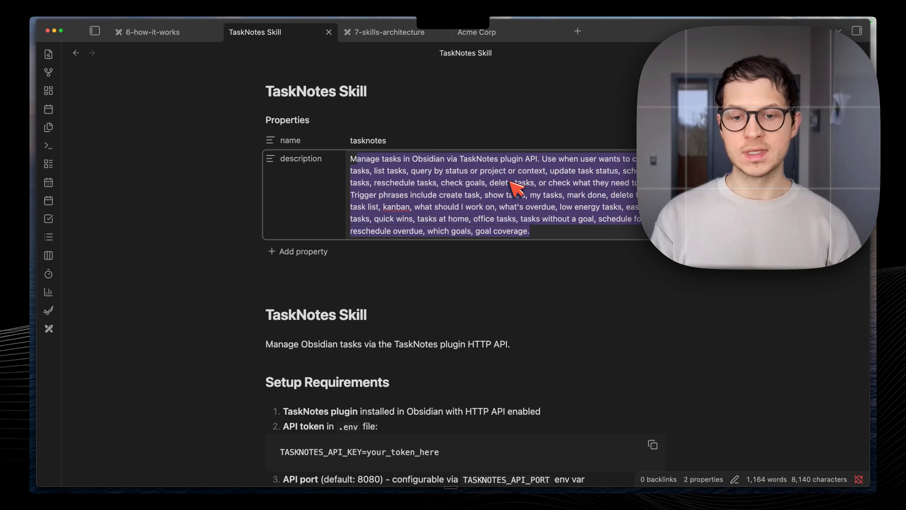
pyautogui.scroll(-3)
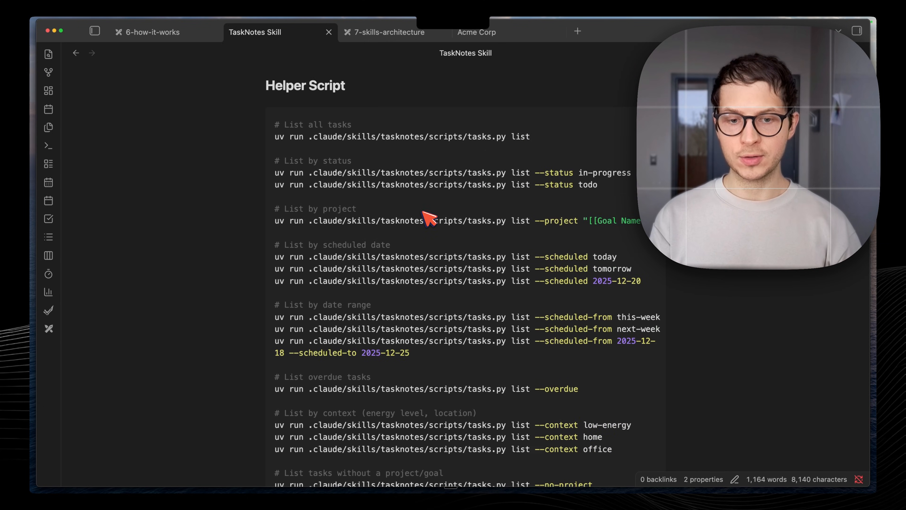
pyautogui.scroll(-3)
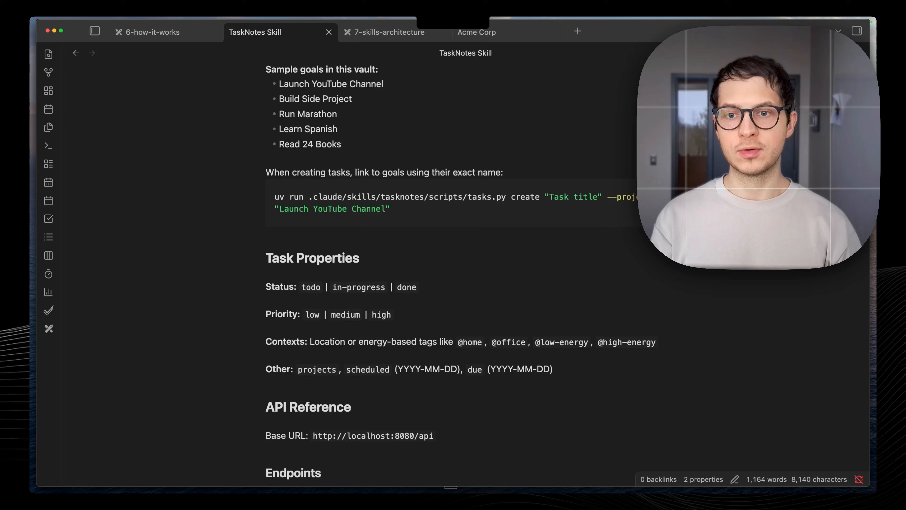
pyautogui.moveTo(298, 103)
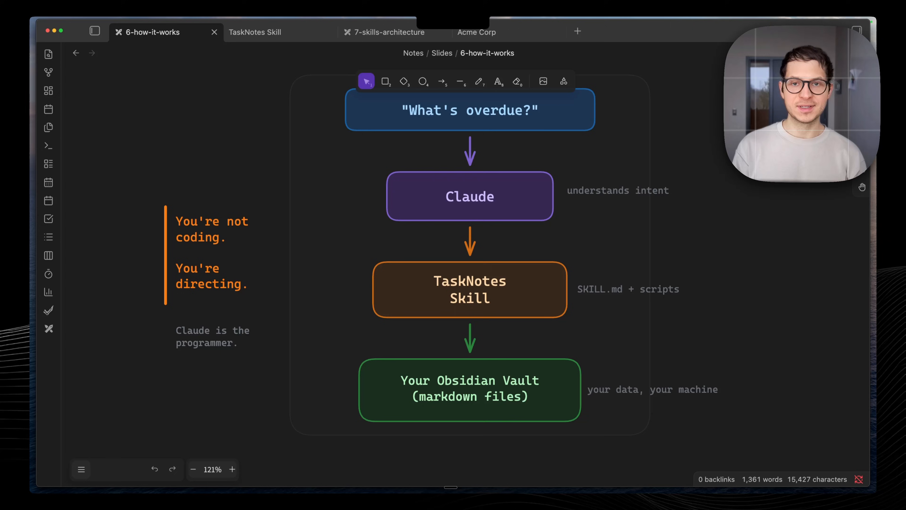
# Show the 7-skills-architecture diagram in Obsidian
pyautogui.click(390, 31)
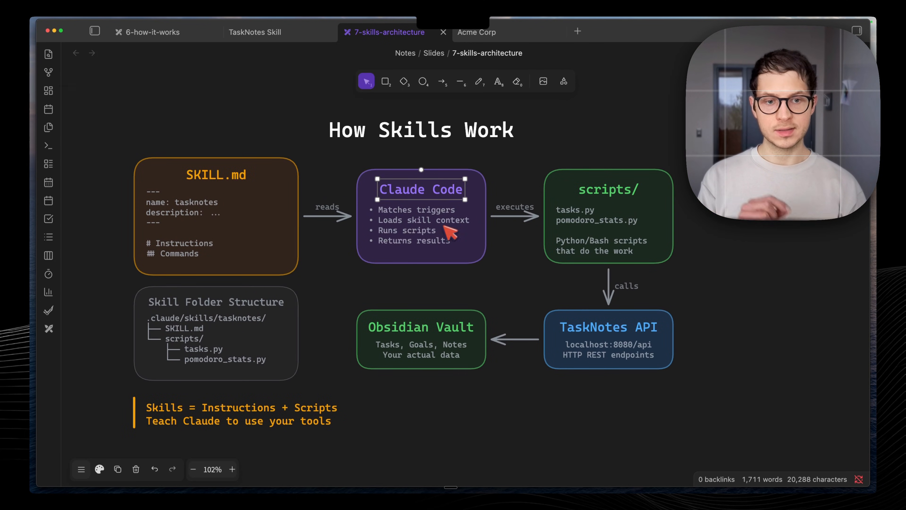
pyautogui.moveTo(596, 202)
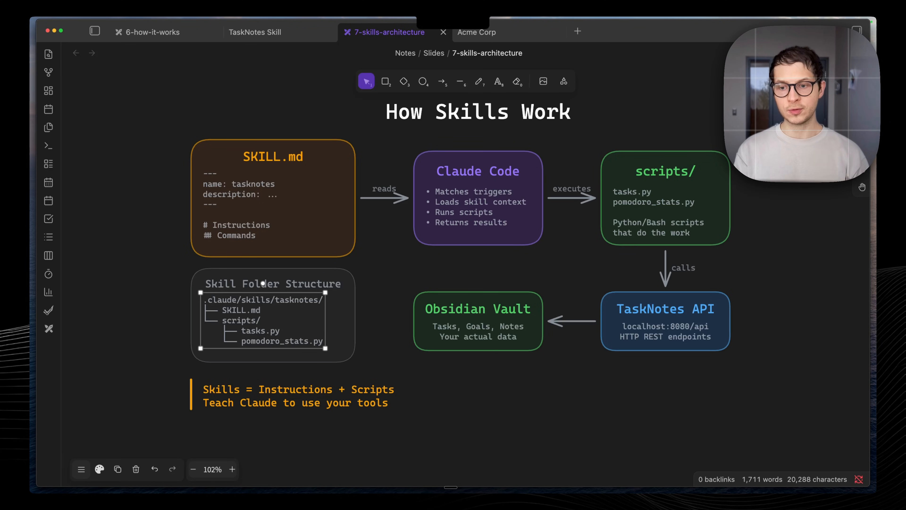
# Pan the 7-skills-architecture canvas, then switch to the 5-context-comparison slide
pyautogui.scroll(3)
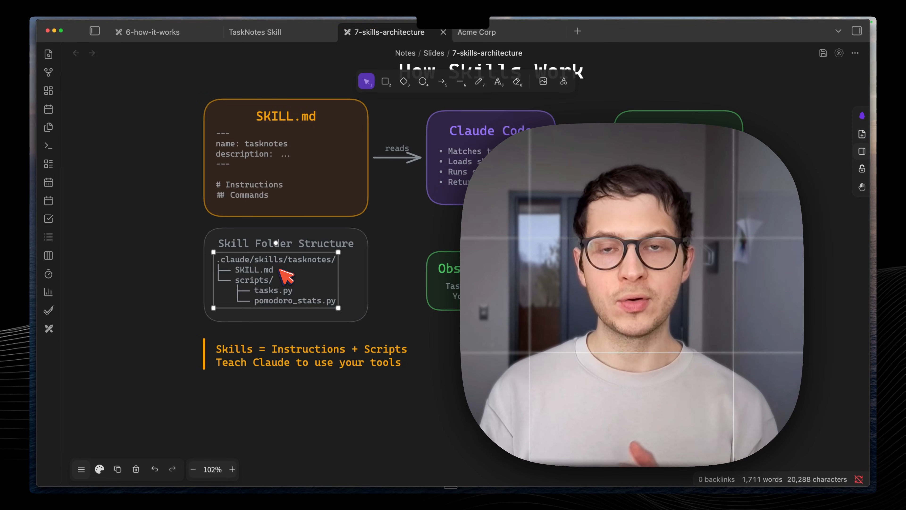
pyautogui.moveTo(330, 183)
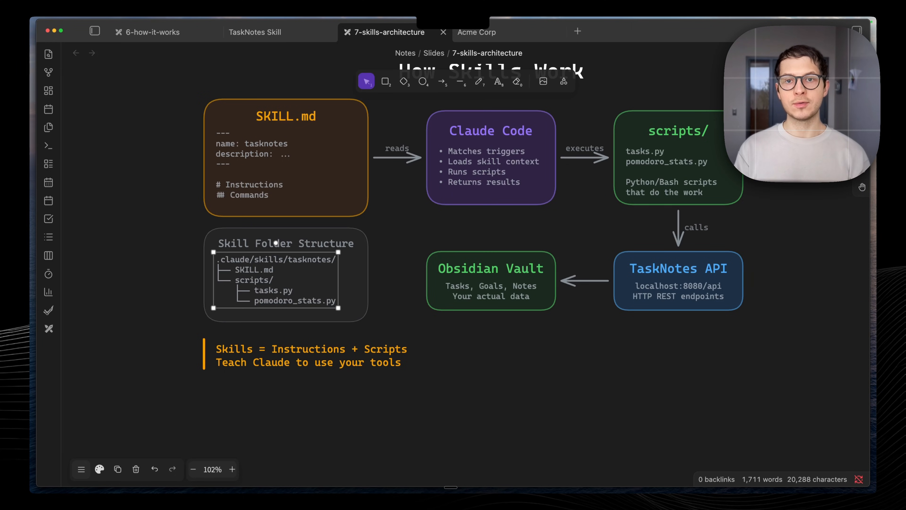
pyautogui.click(156, 32)
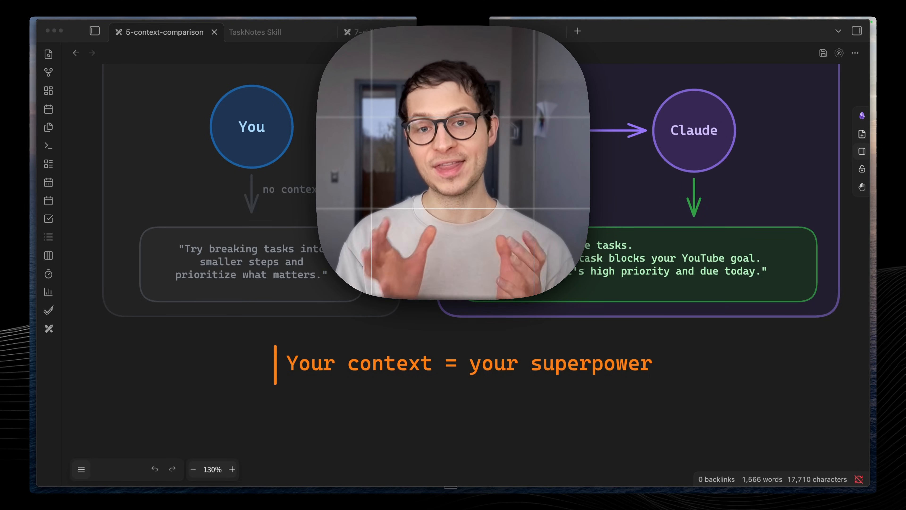